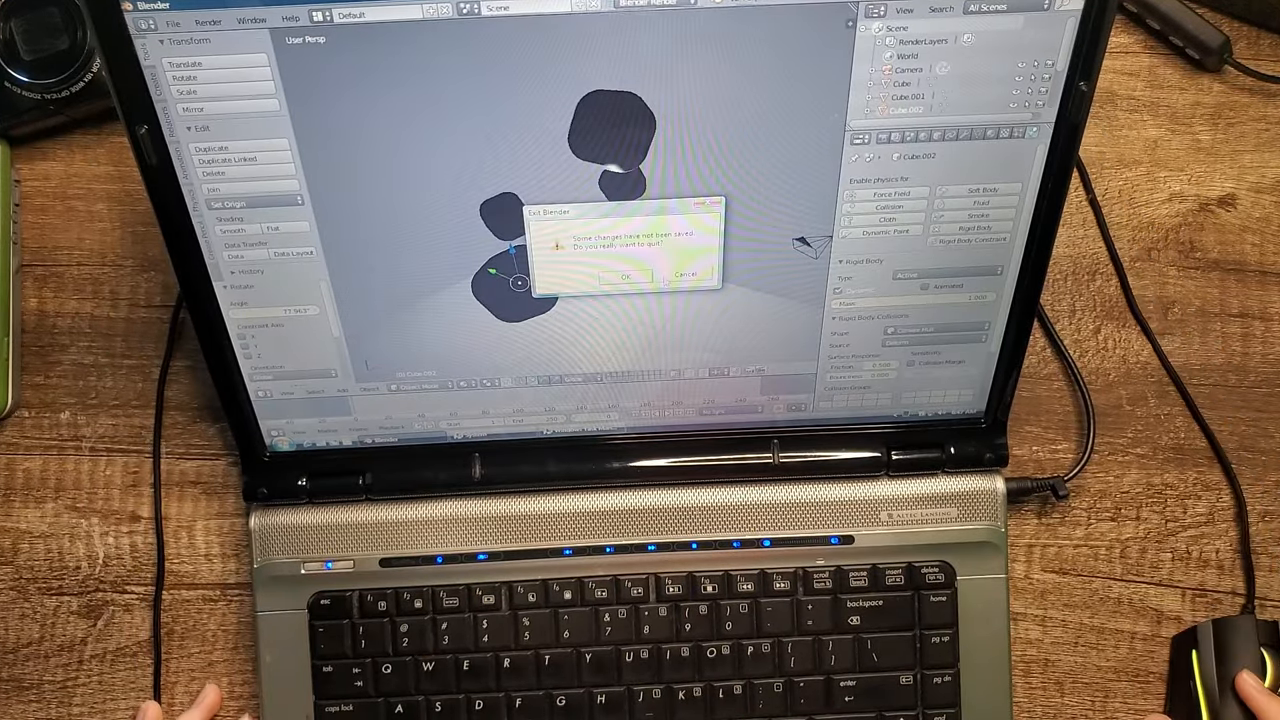
Confirm the Exit Blender dialog so Blender closes without saving the scene
left_click(625, 276)
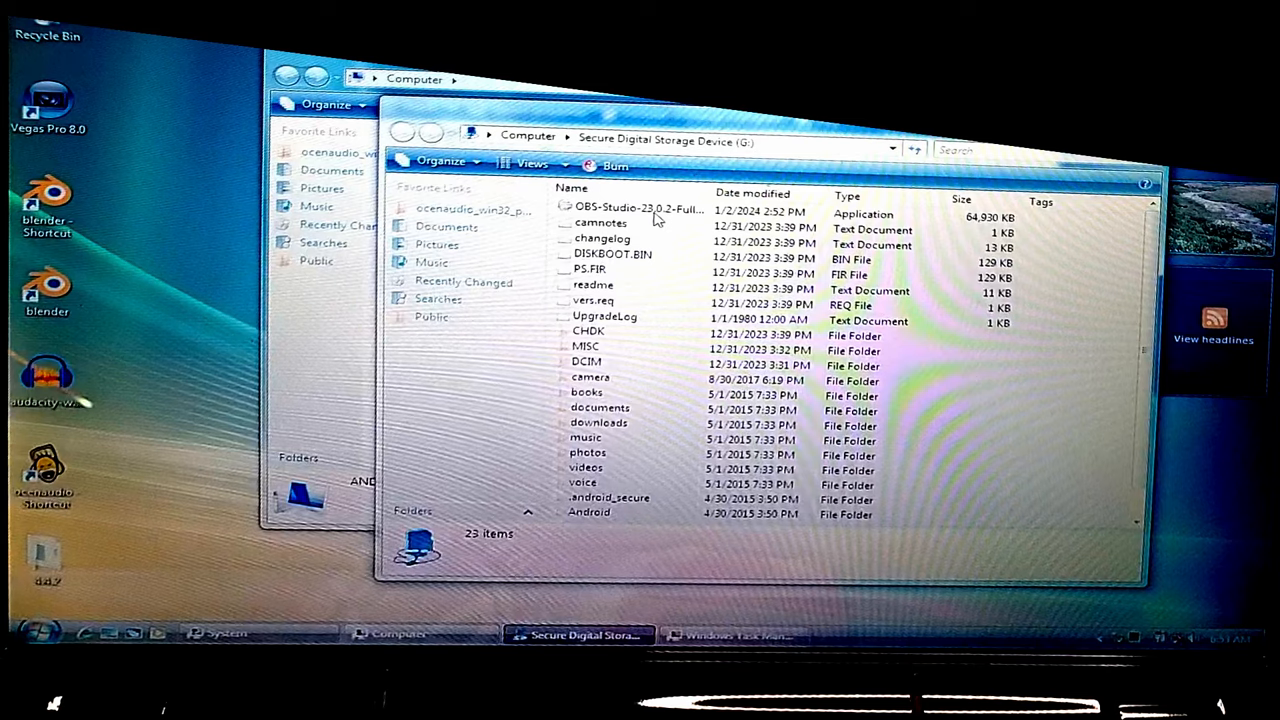
Cancel the OBS-Studio-23.0.2-Full-Installer at its permission prompt, then launch the HyperCam installer
double_click(636, 209)
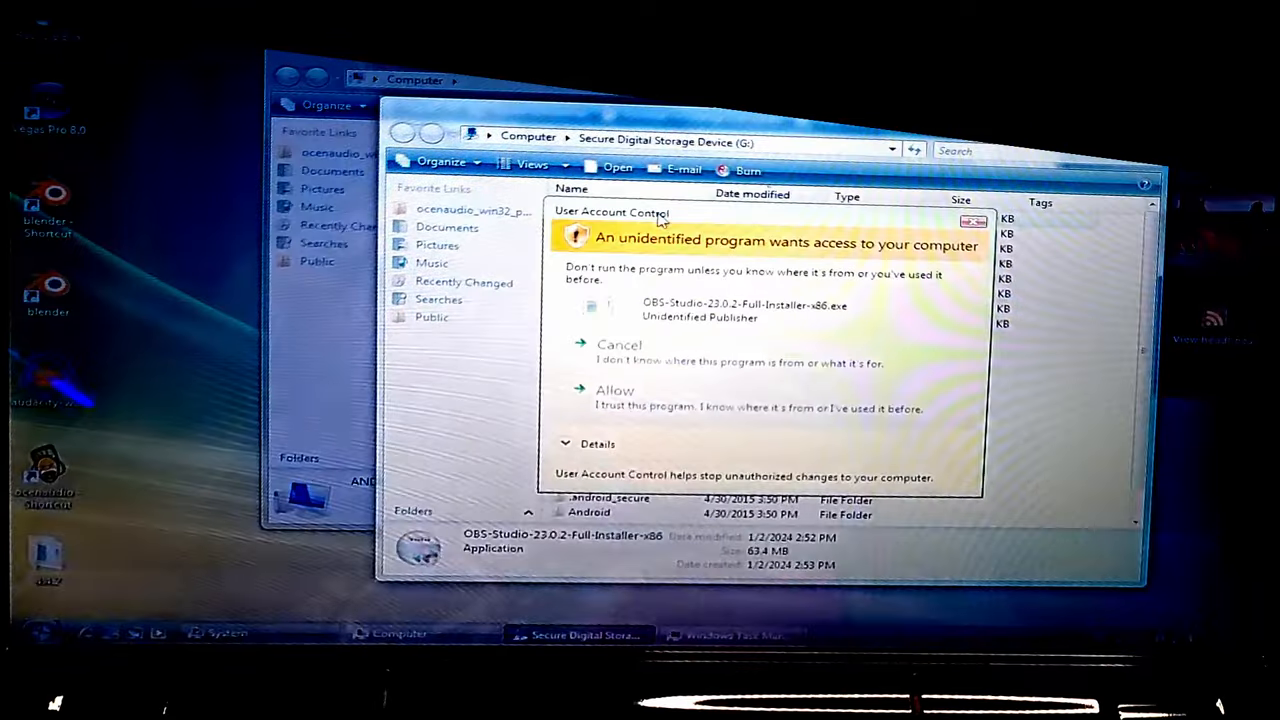
left_click(619, 344)
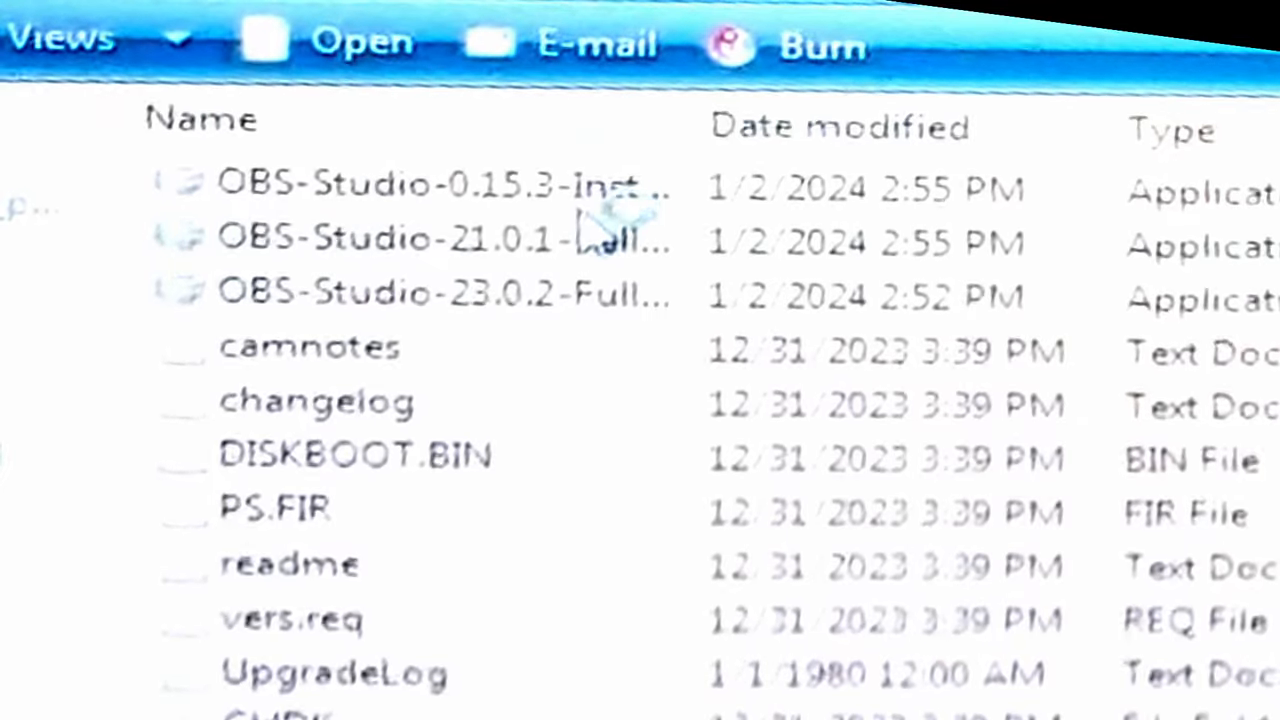
double_click(400, 238)
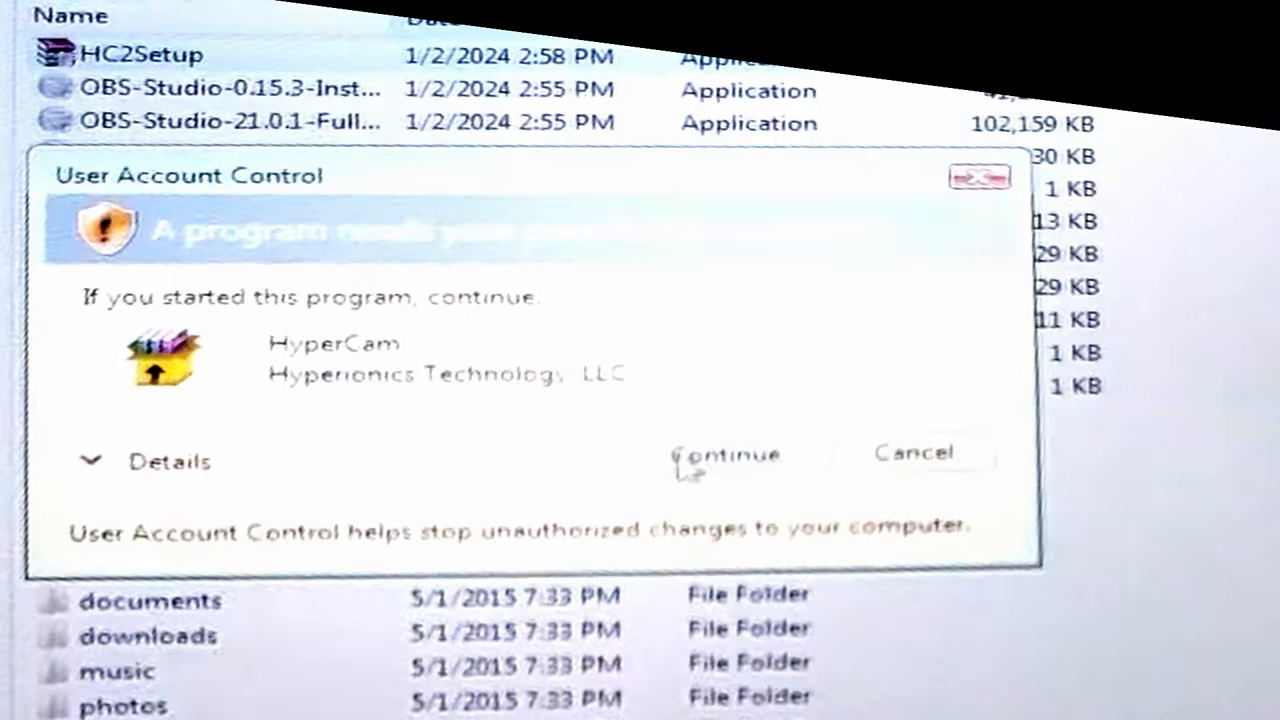
Allow HyperCam setup in User Account Control and acknowledge the installation-finished message
left_click(726, 454)
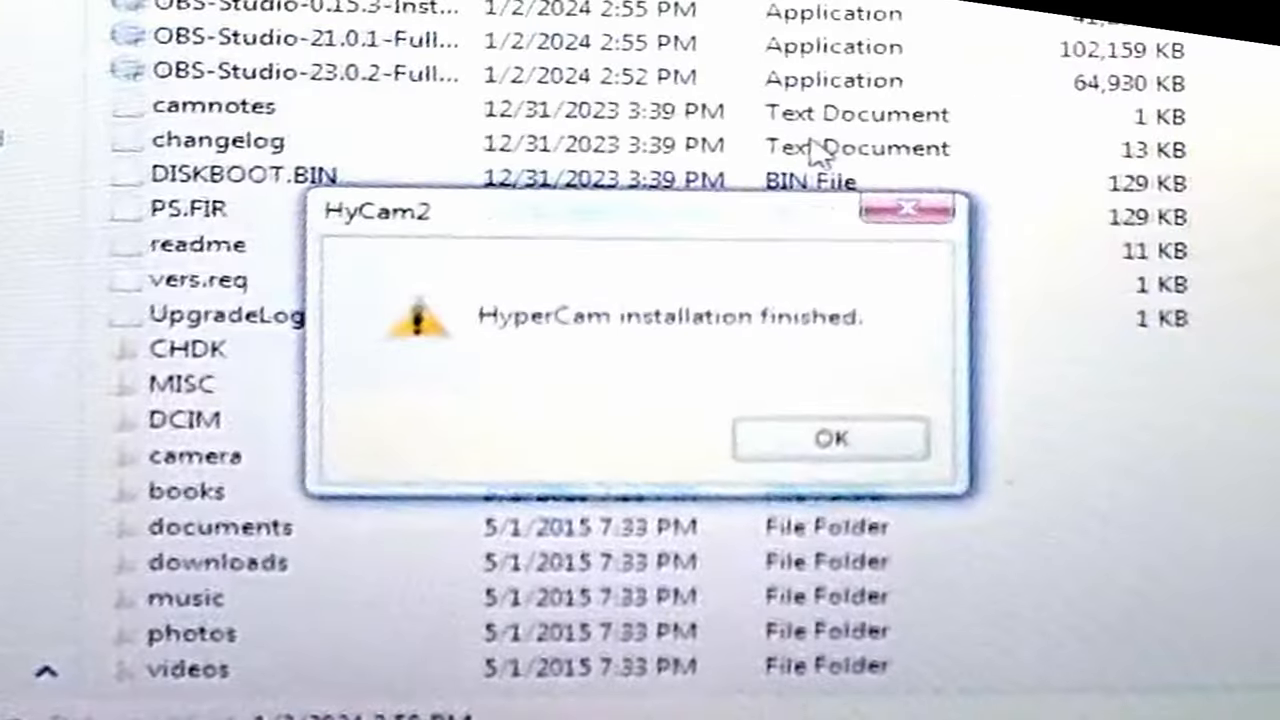
left_click(830, 438)
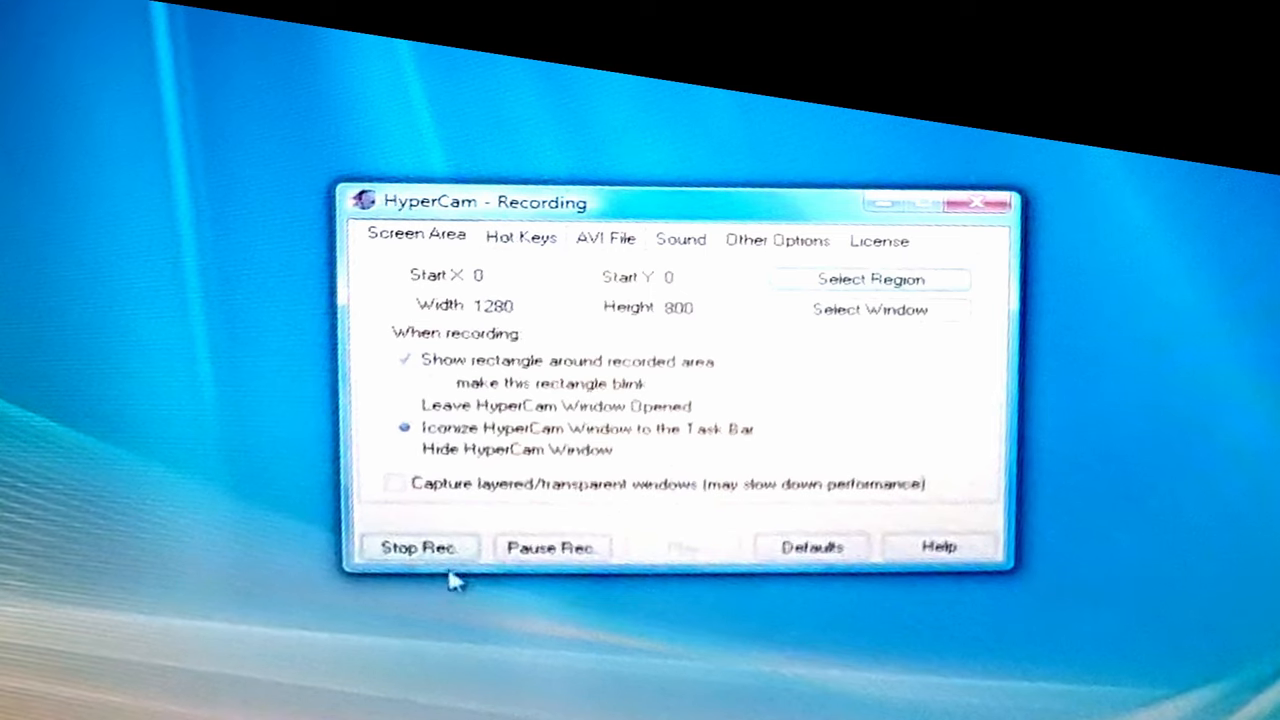
Stop the HyperCam recording at 161 frames and open Computer from the Start menu
left_click(418, 547)
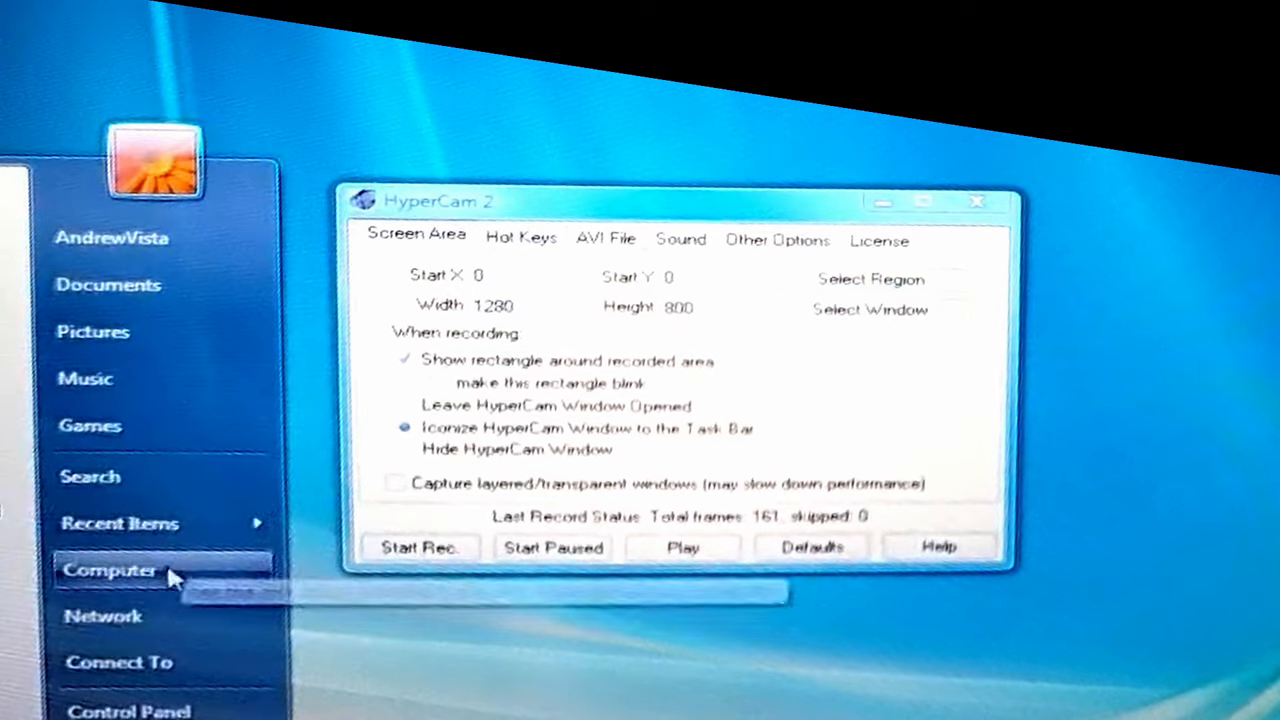
left_click(110, 570)
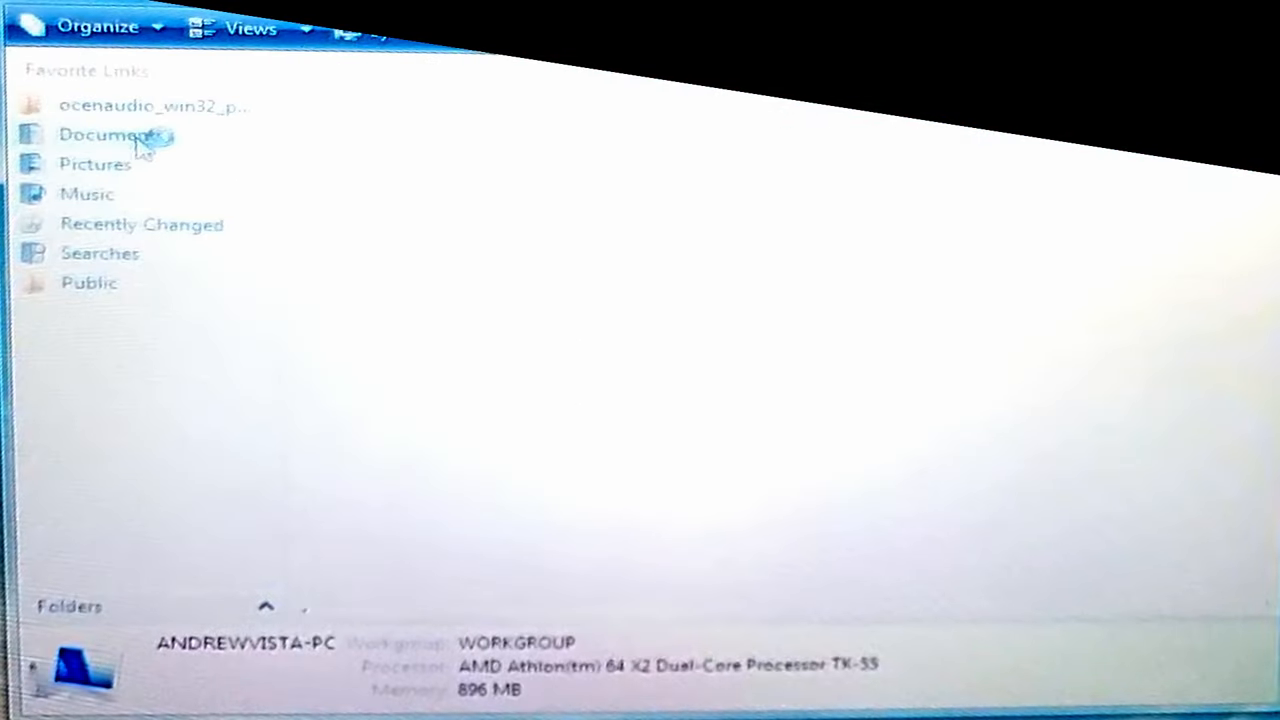